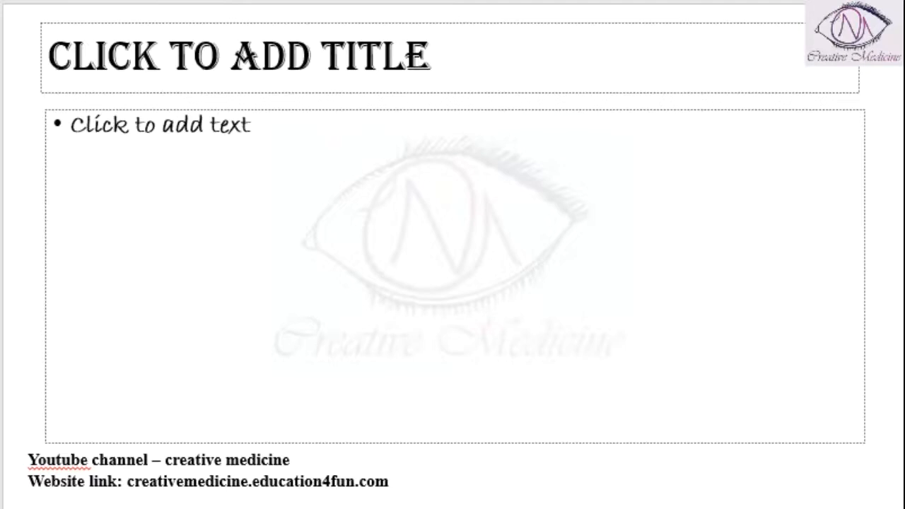
text(Deep anterior chamber: Myopics, Males.)
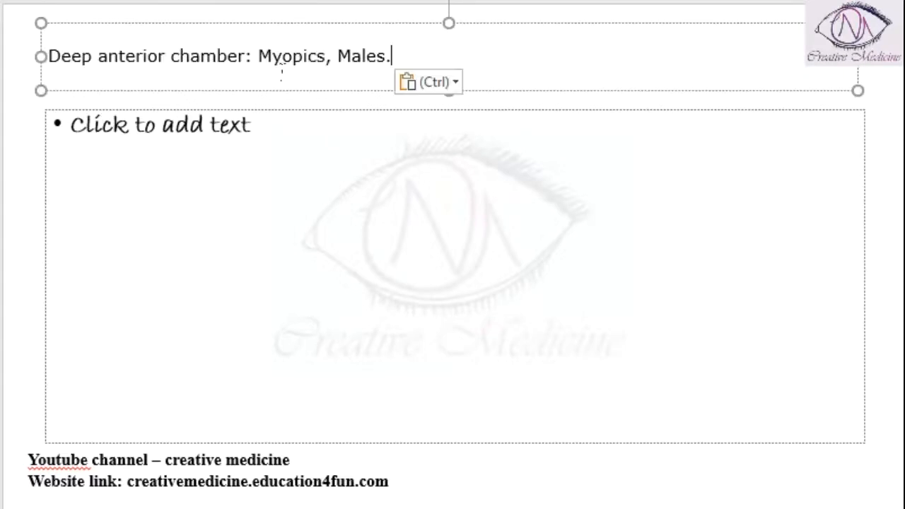